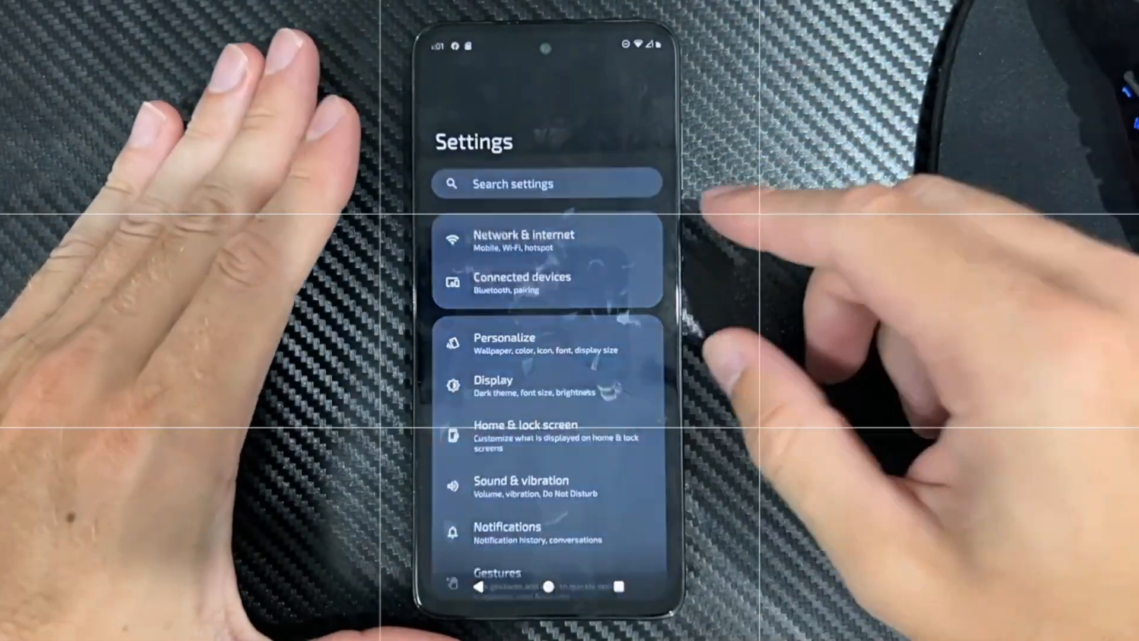
- Scroll to Storage in Settings and switch the storage view to the SanDisk SD card
{"action": "scroll", "scroll_direction": "down", "scroll_amount": 3}
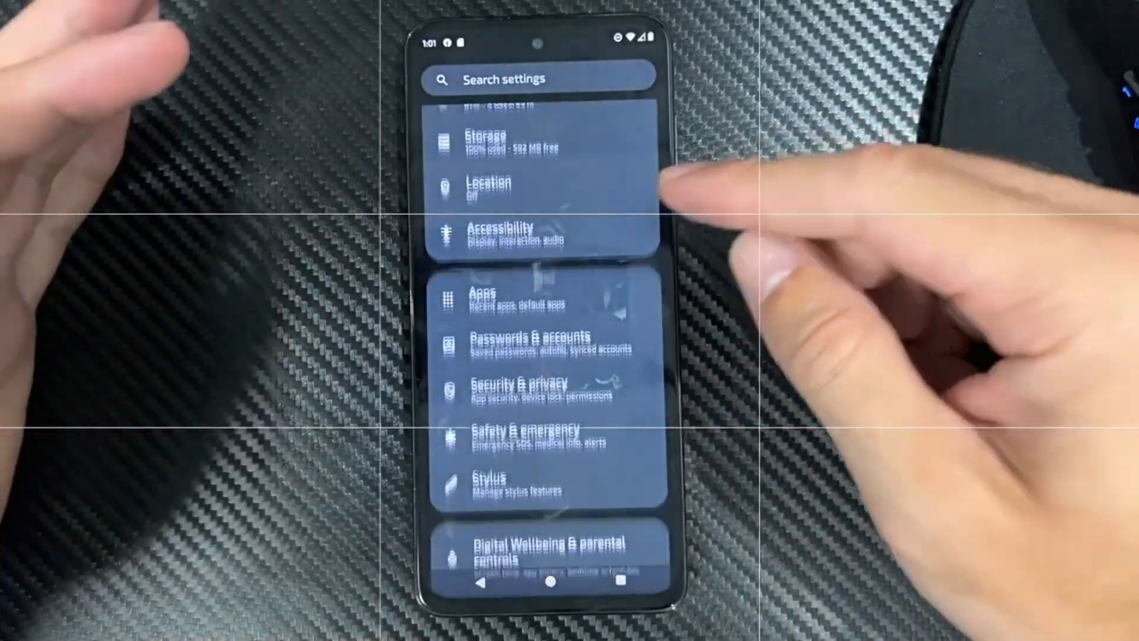
{"action": "scroll", "scroll_direction": "down", "scroll_amount": 3}
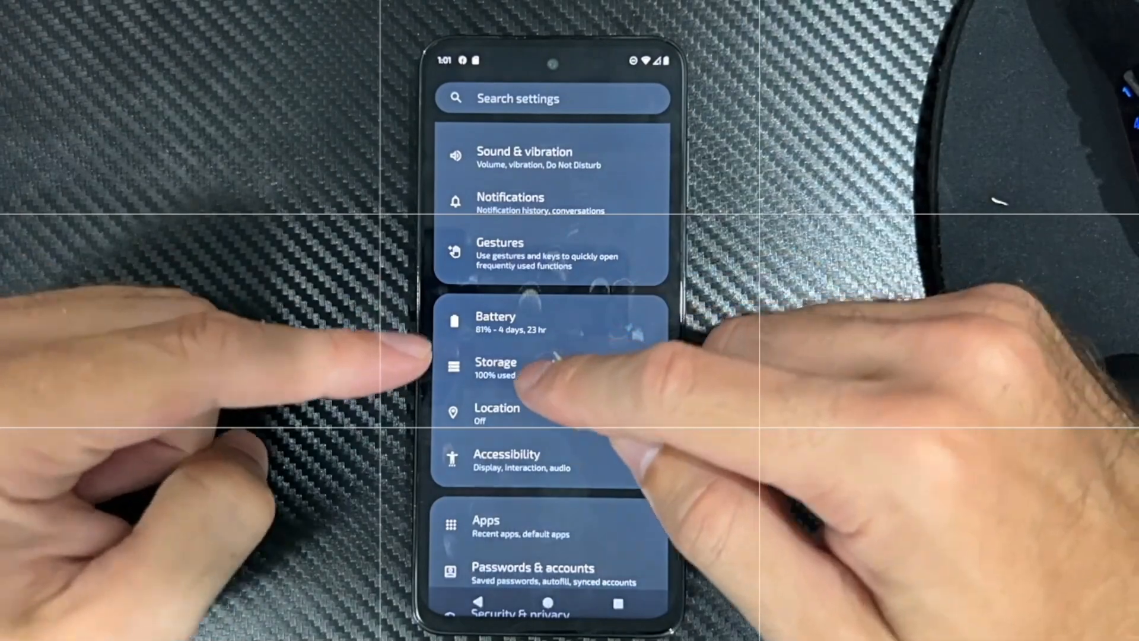
{"action": "left_click", "coordinate": [496, 367]}
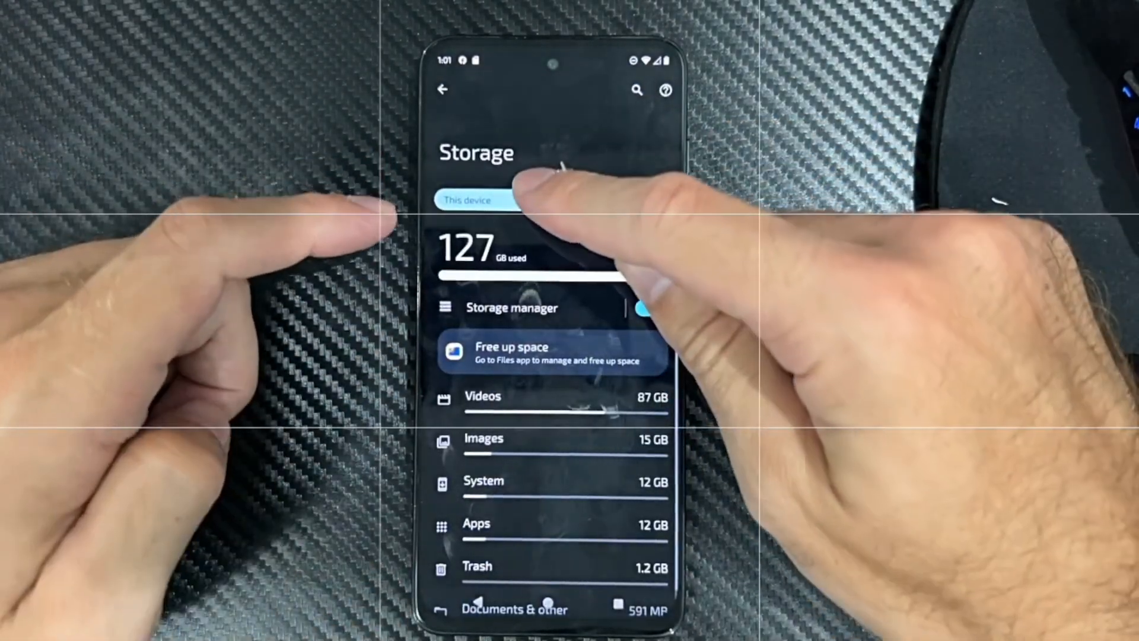
{"action": "left_click", "coordinate": [492, 199]}
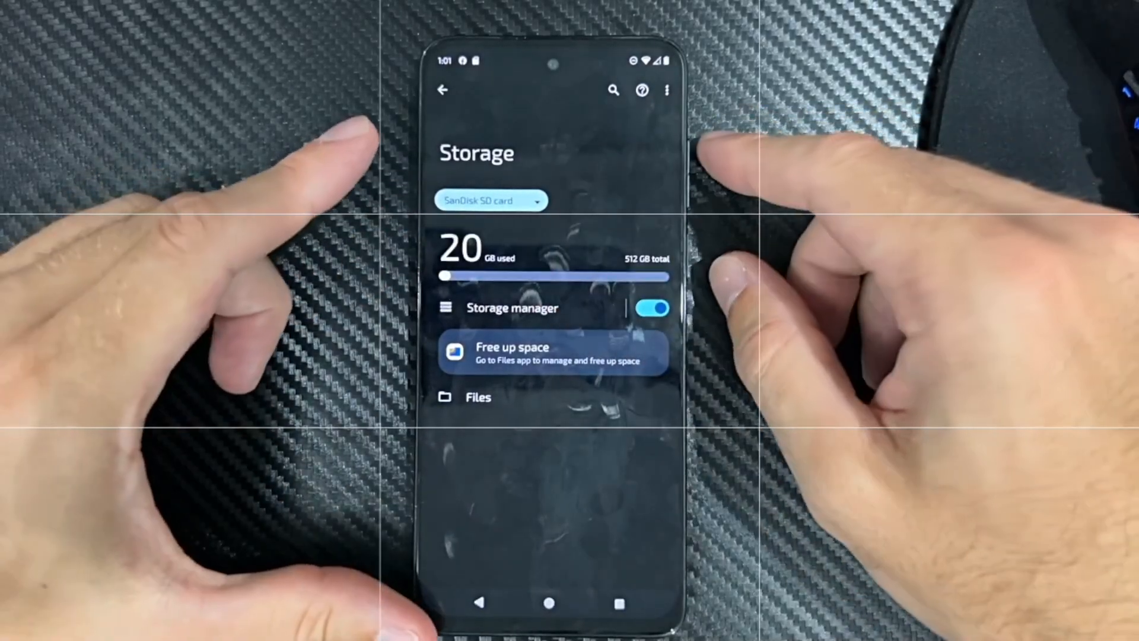
{"action": "left_click", "coordinate": [665, 90]}
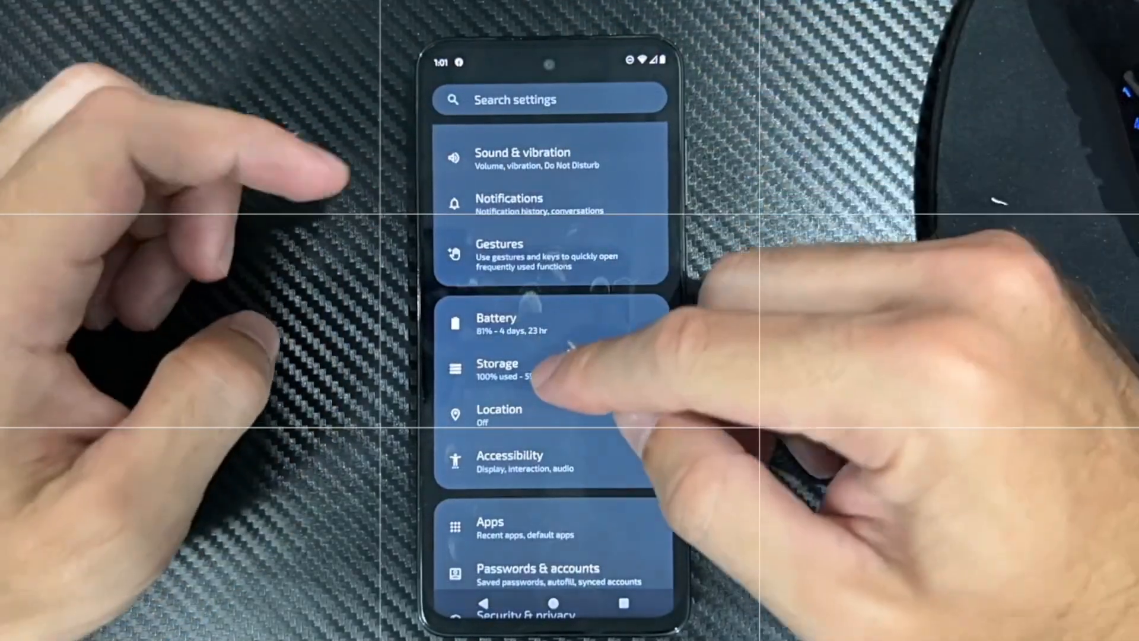
- Reopen Storage and select the SanDisk SD card, now reporting 0 B used of 0 B total
{"action": "left_click", "coordinate": [497, 370]}
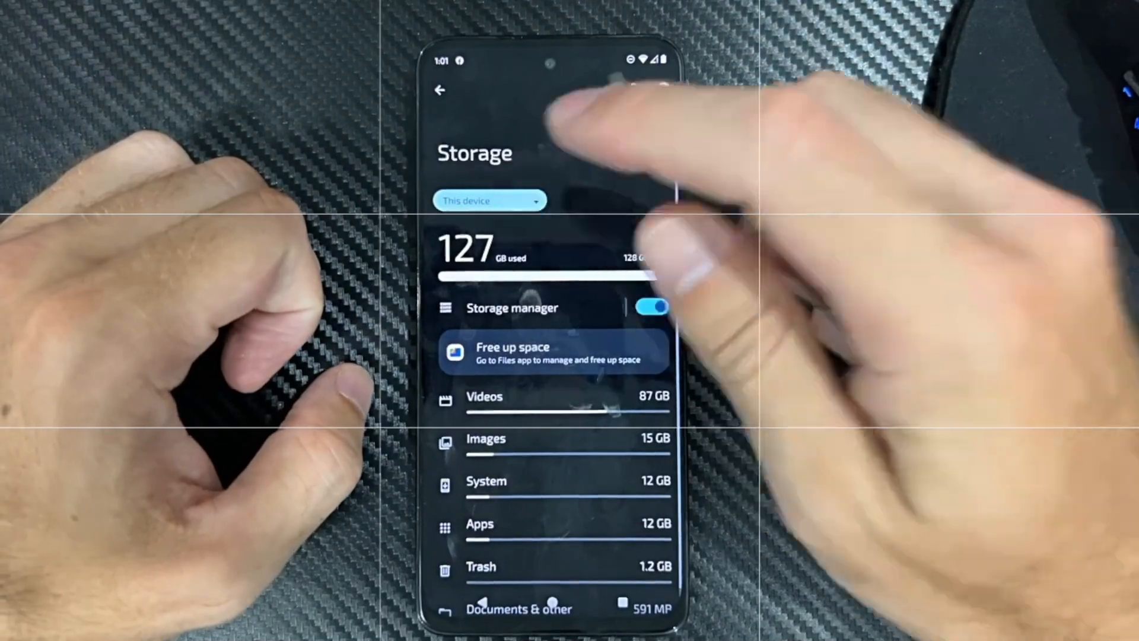
{"action": "left_click", "coordinate": [488, 200]}
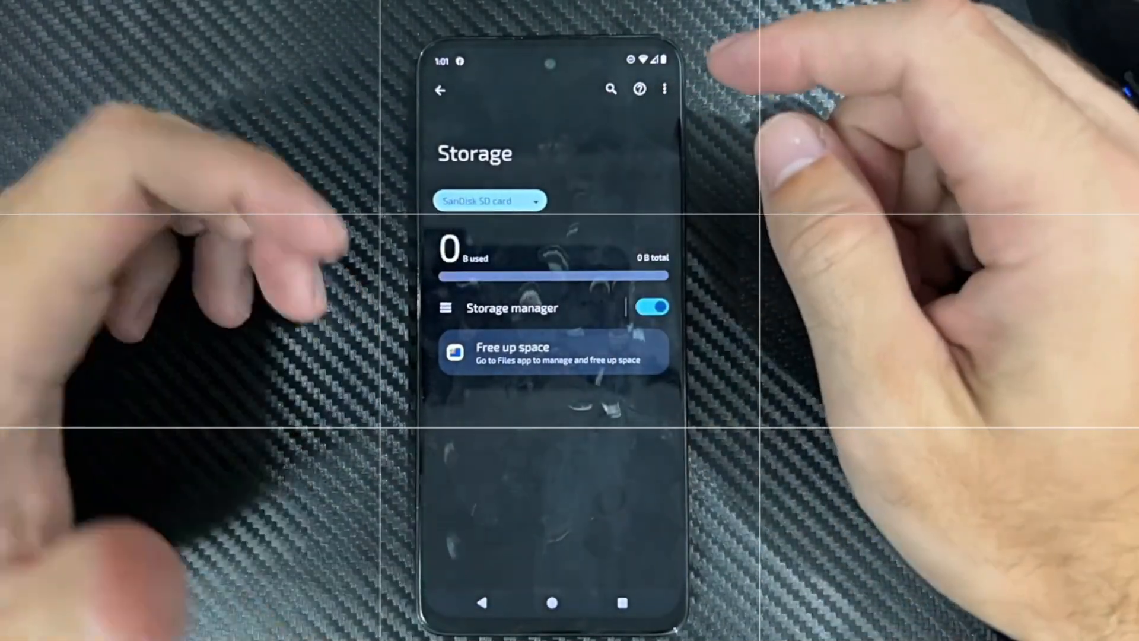